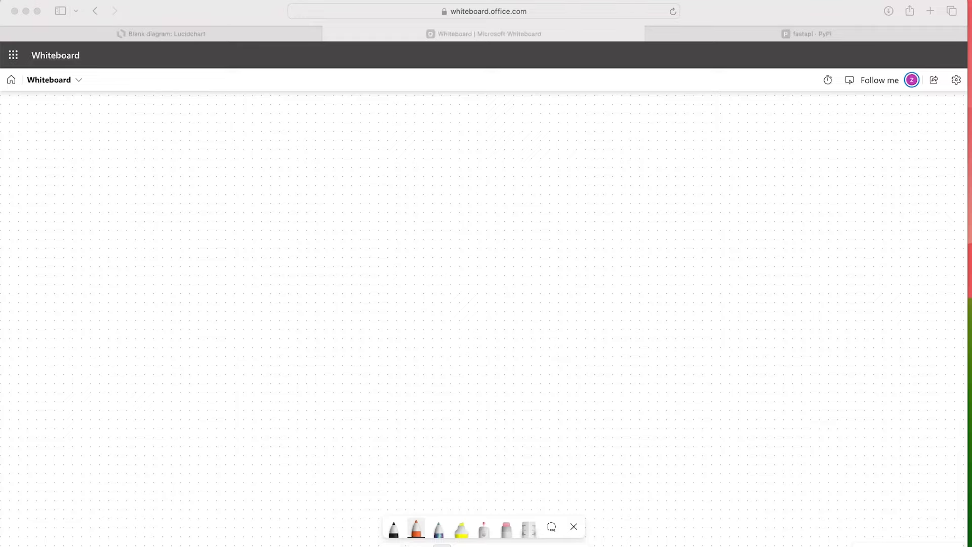
- Pick the black pen and sketch the UV/FastApi box arrowed to the Docker containers
left_click(392, 530)
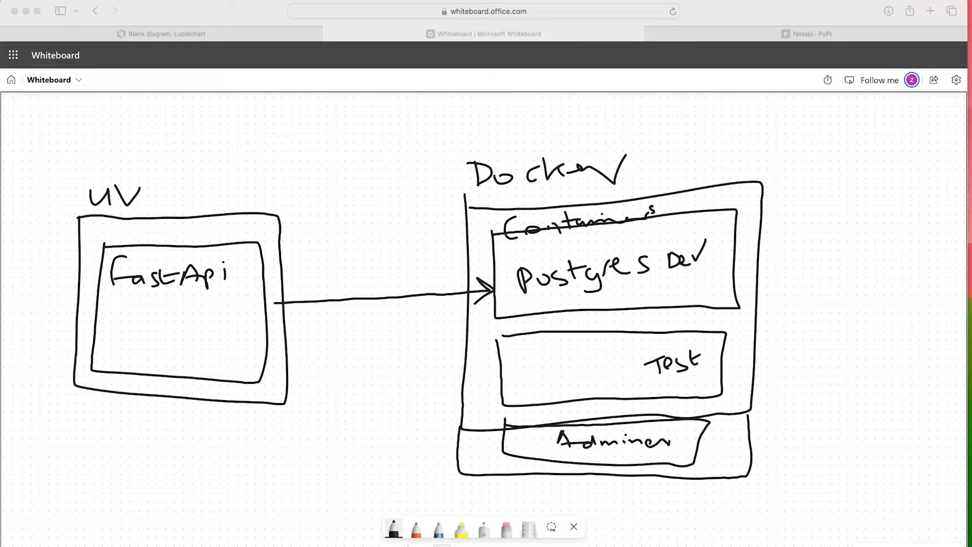
- Pick the black pen and write 'Docker Hub' inside a hand-drawn oval
left_click(393, 528)
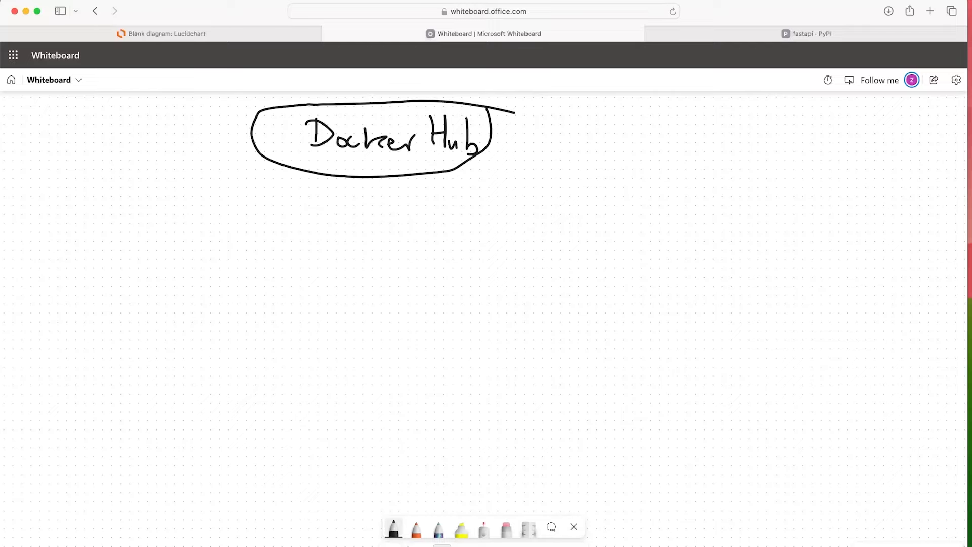
- Navigate Safari to Docker Hub and search it for the misspelled query 'posgre'
left_click(807, 33)
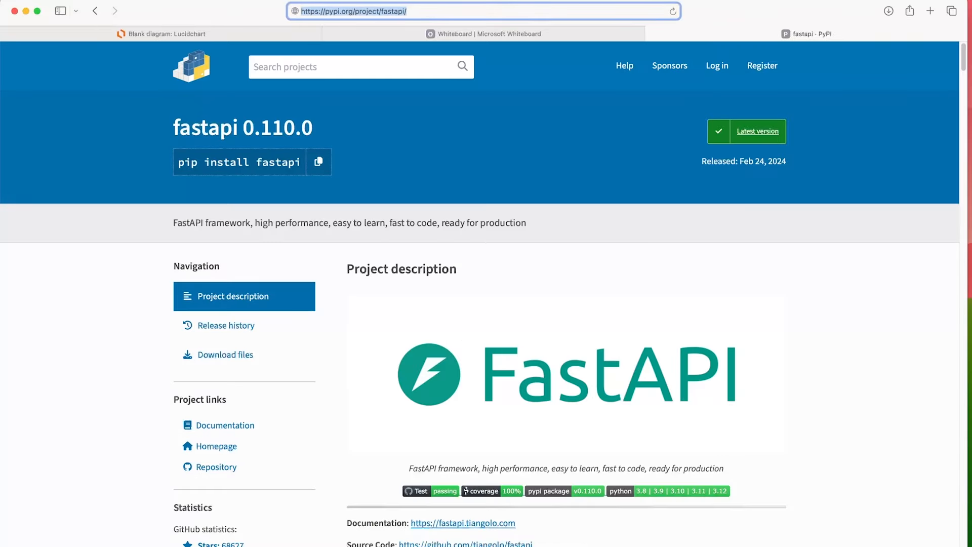
type("docker hub")
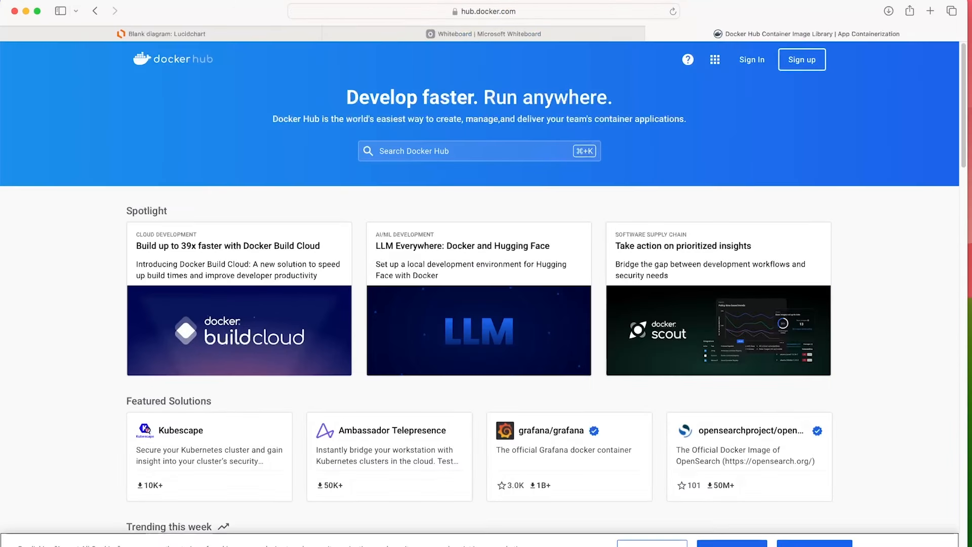
type("posgresq")
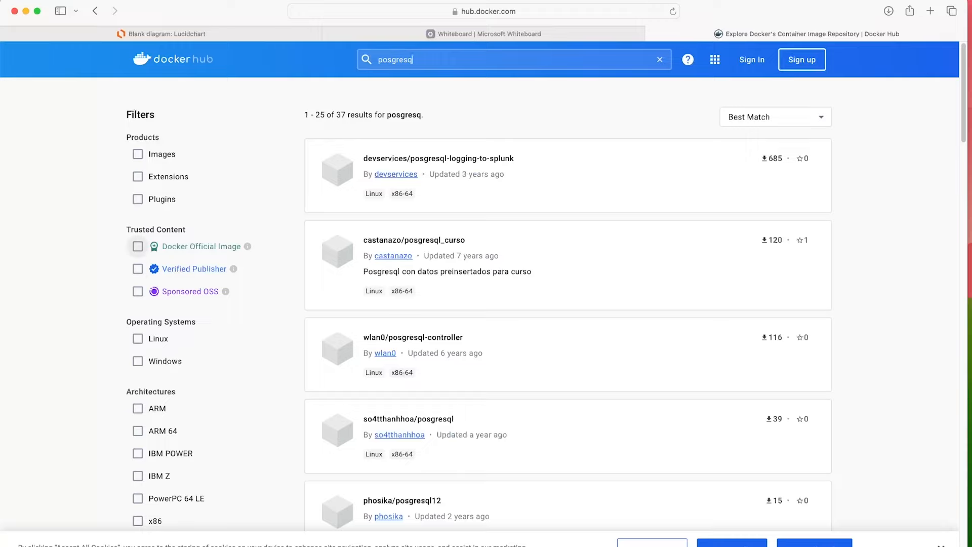
- Correct the search to 'postgres', view the official postgres image, and return to the whiteboard
left_click(137, 246)
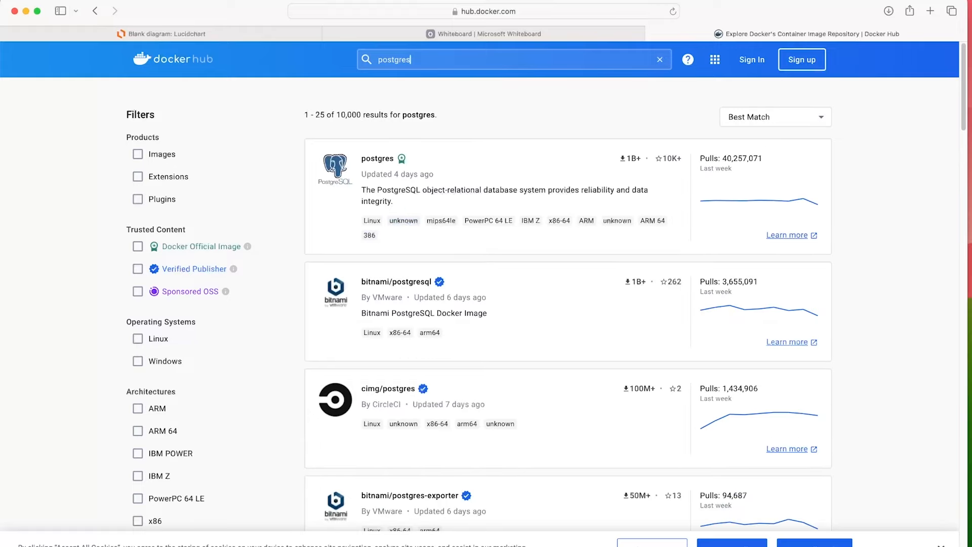
left_click(377, 159)
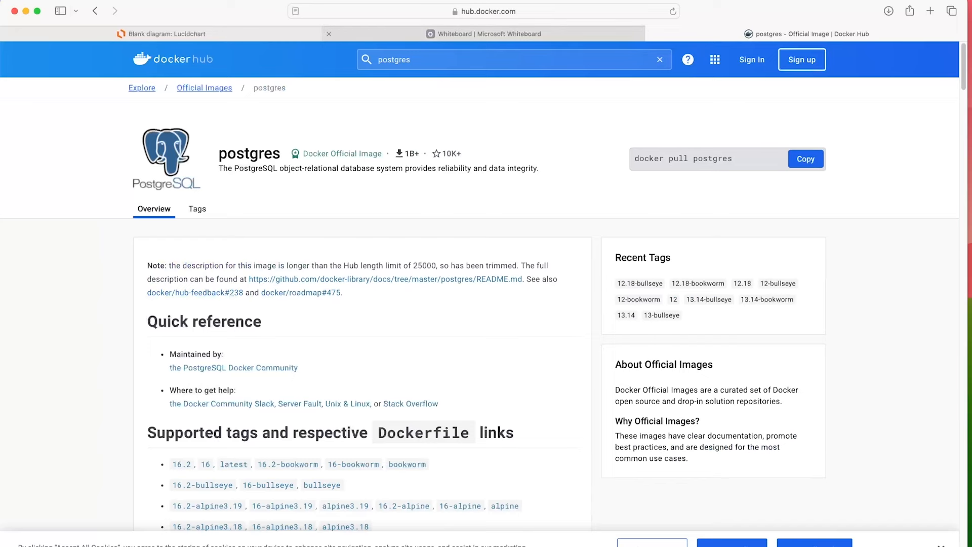
left_click(484, 33)
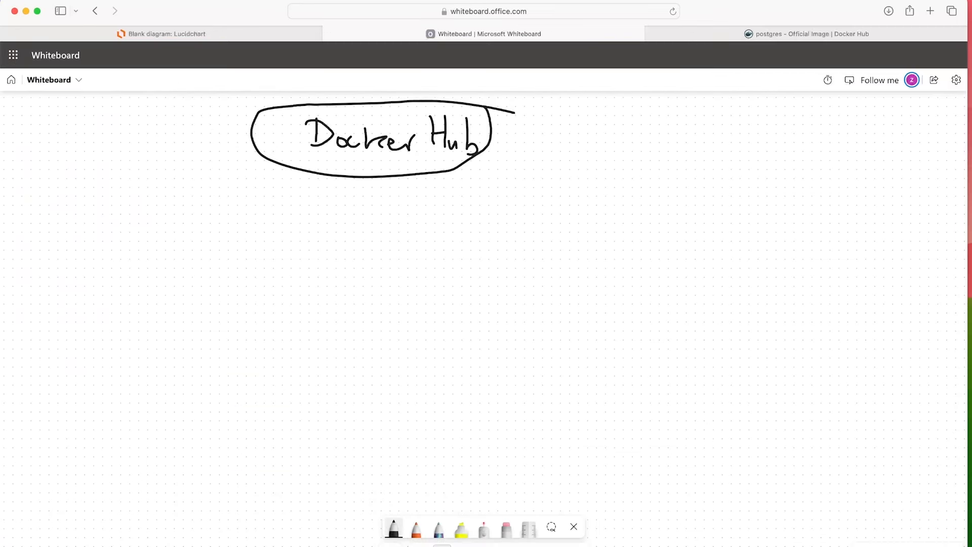